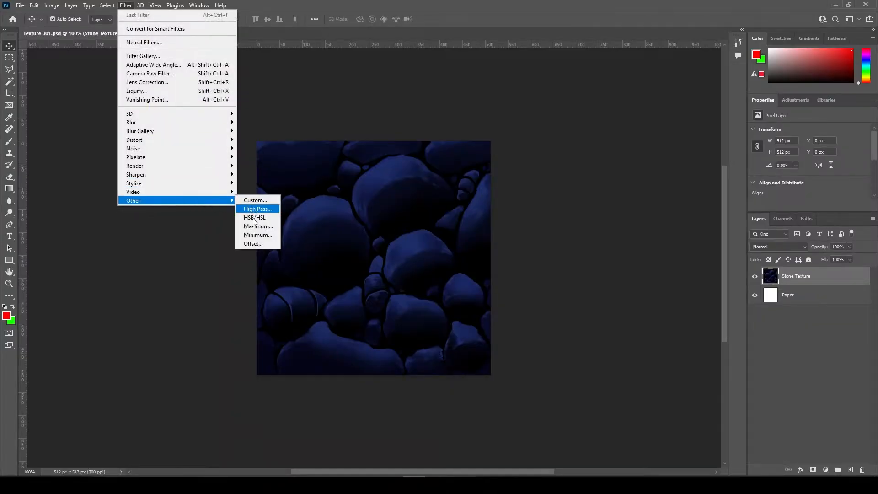
# - Offset the stone texture vertically by +255 pixels with Wrap Around enabled
pyautogui.click(253, 243)
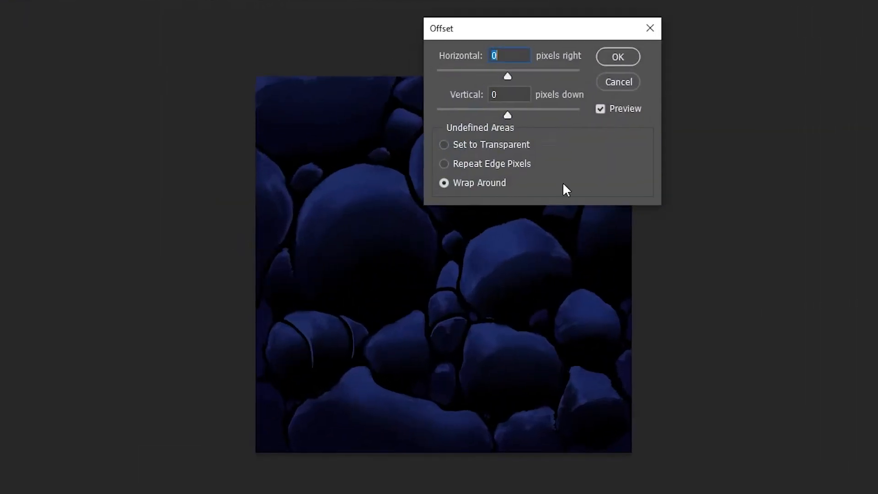
pyautogui.moveTo(516, 120)
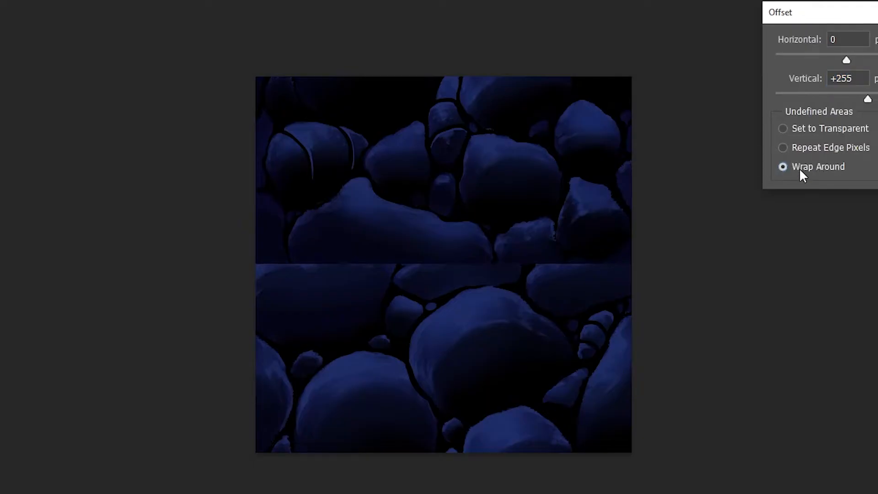
pyautogui.moveTo(846, 60); pyautogui.dragTo(863, 60)
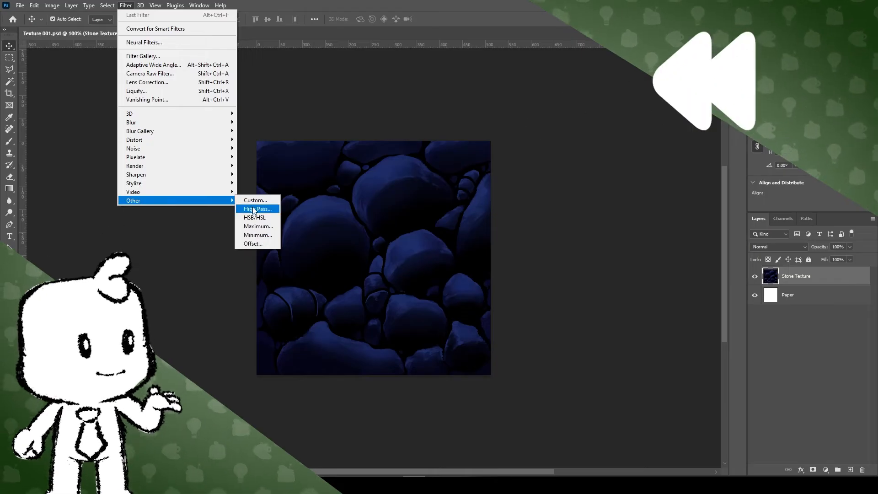
pyautogui.click(257, 209)
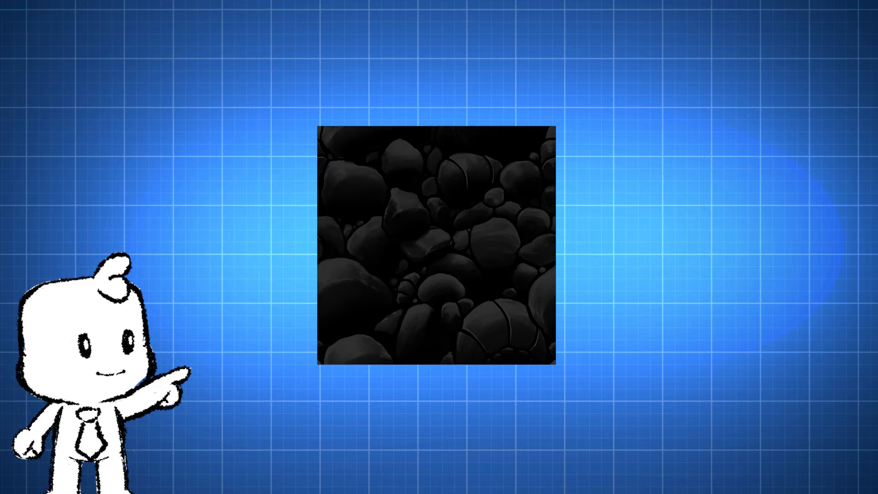